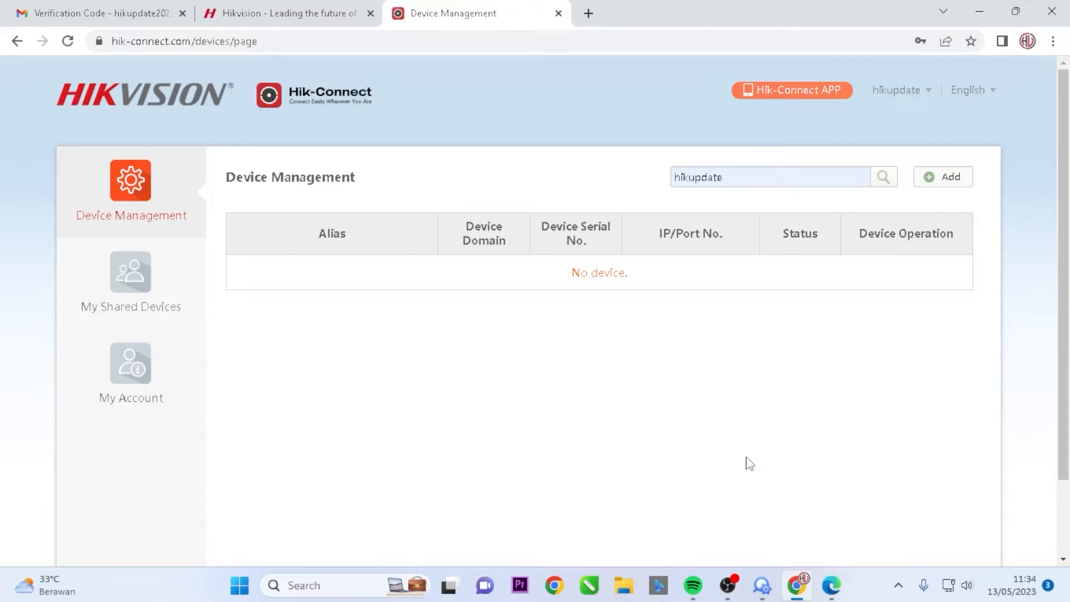
pyautogui.moveTo(926, 205)
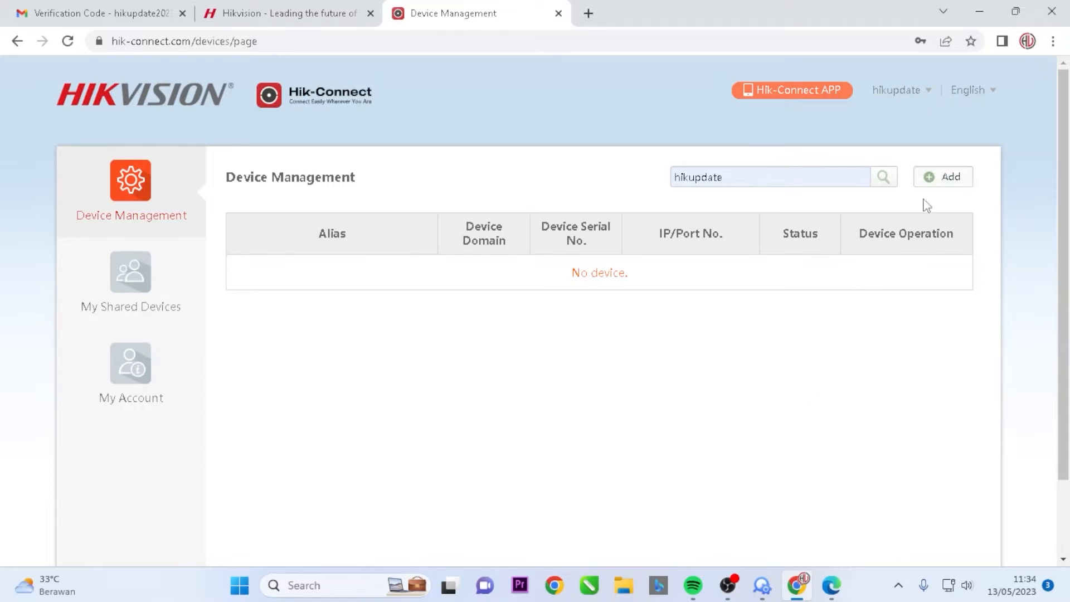
pyautogui.click(942, 178)
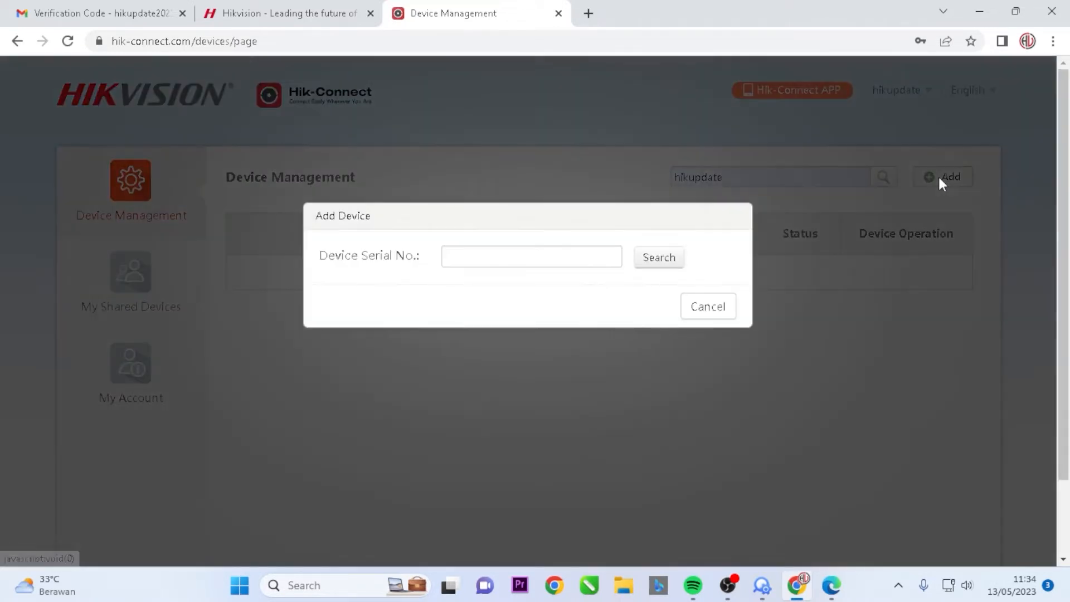
pyautogui.rightClick(531, 256)
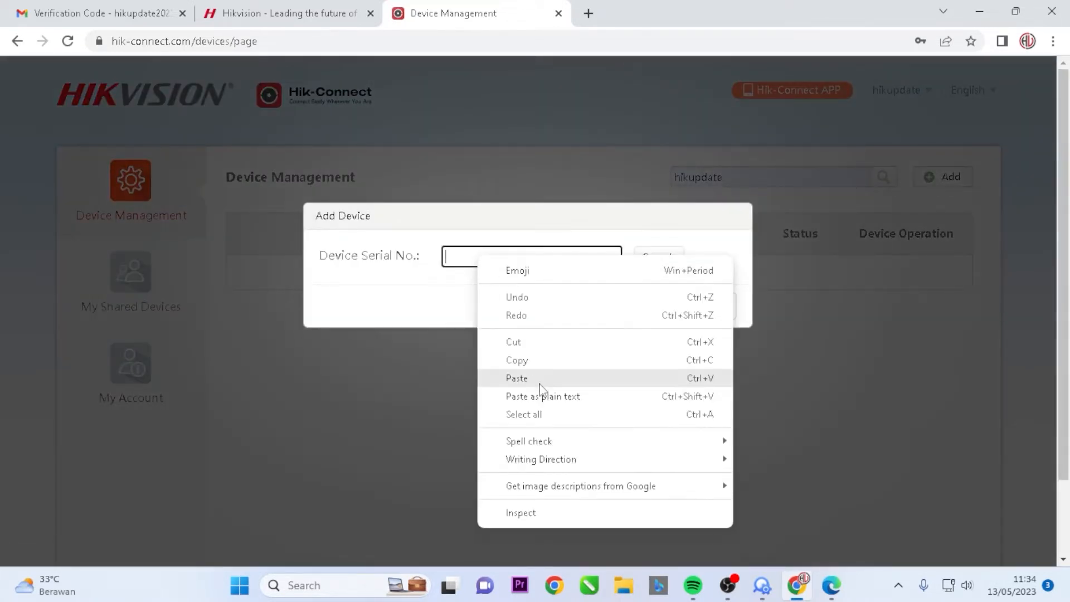
pyautogui.click(516, 378)
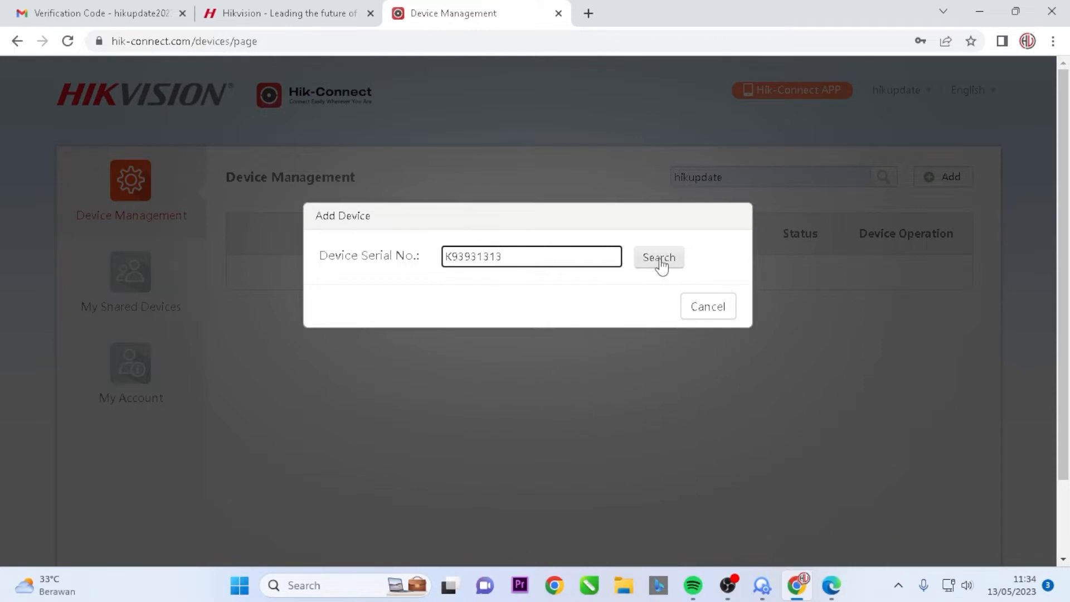
pyautogui.click(658, 258)
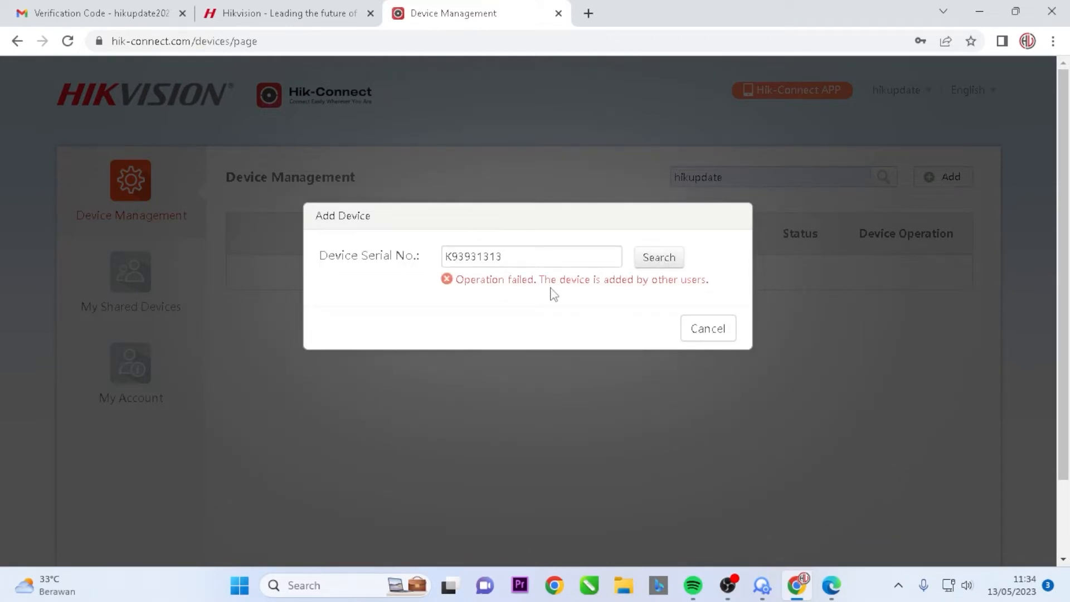
pyautogui.moveTo(659, 294)
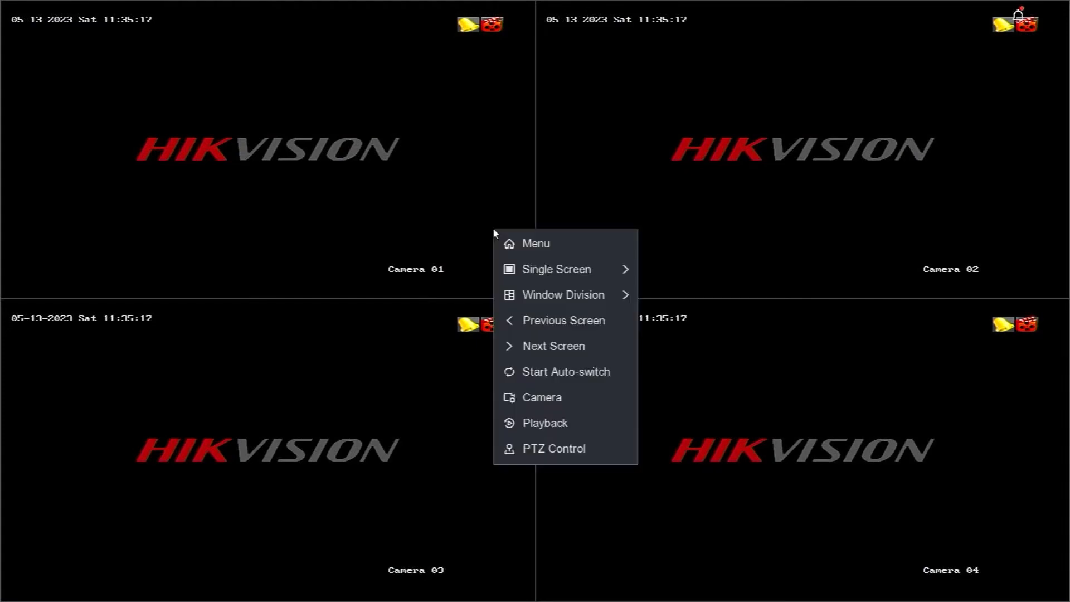
pyautogui.moveTo(536, 244)
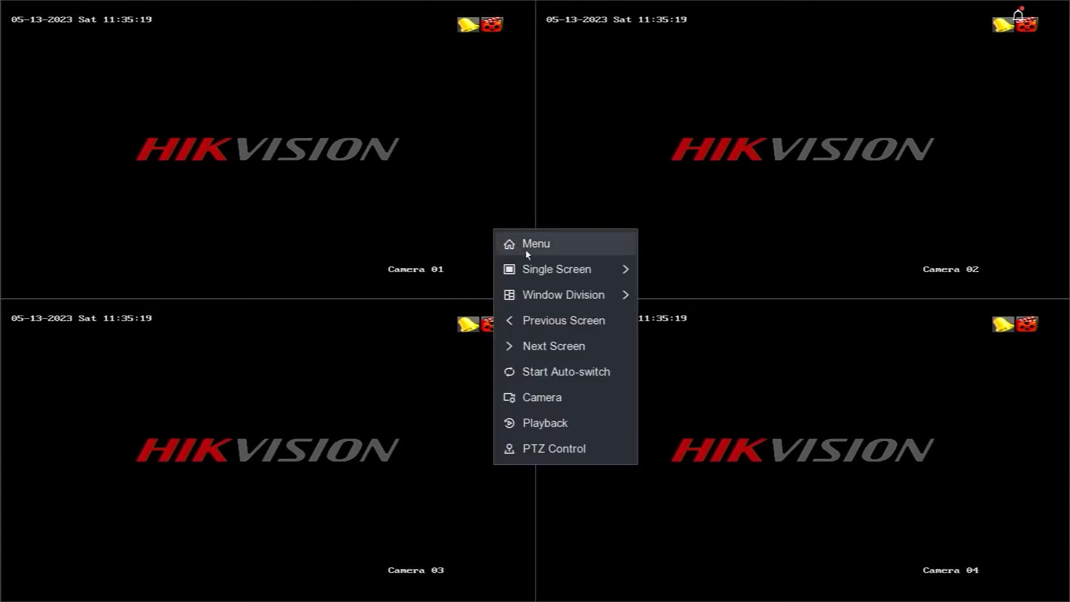
# Step: Leave the four-camera live view for the recorder's Network > General TCP/IP configuration page
pyautogui.click(536, 244)
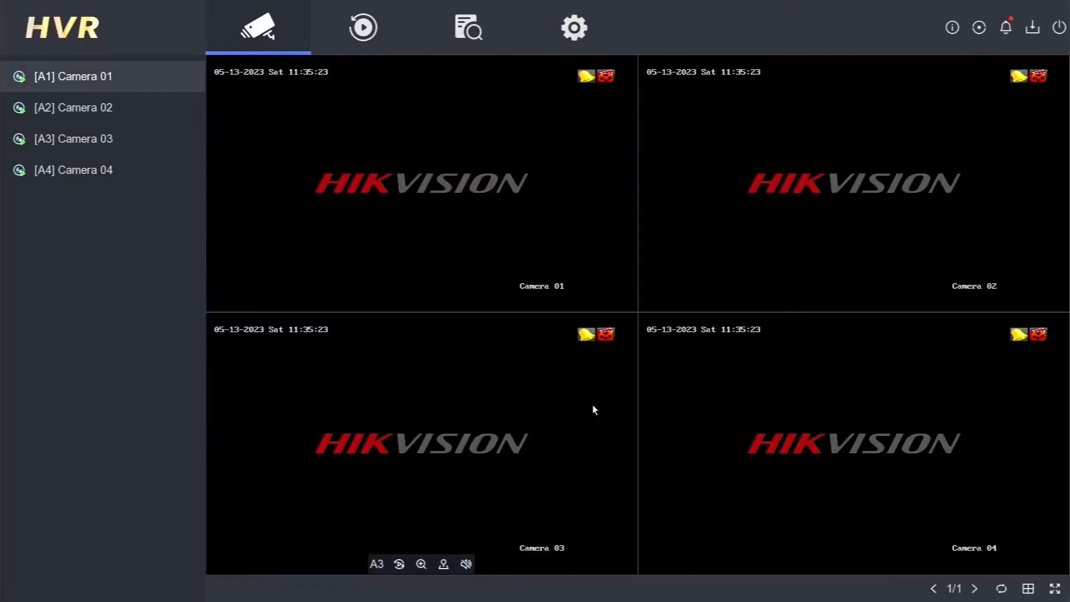
pyautogui.click(573, 26)
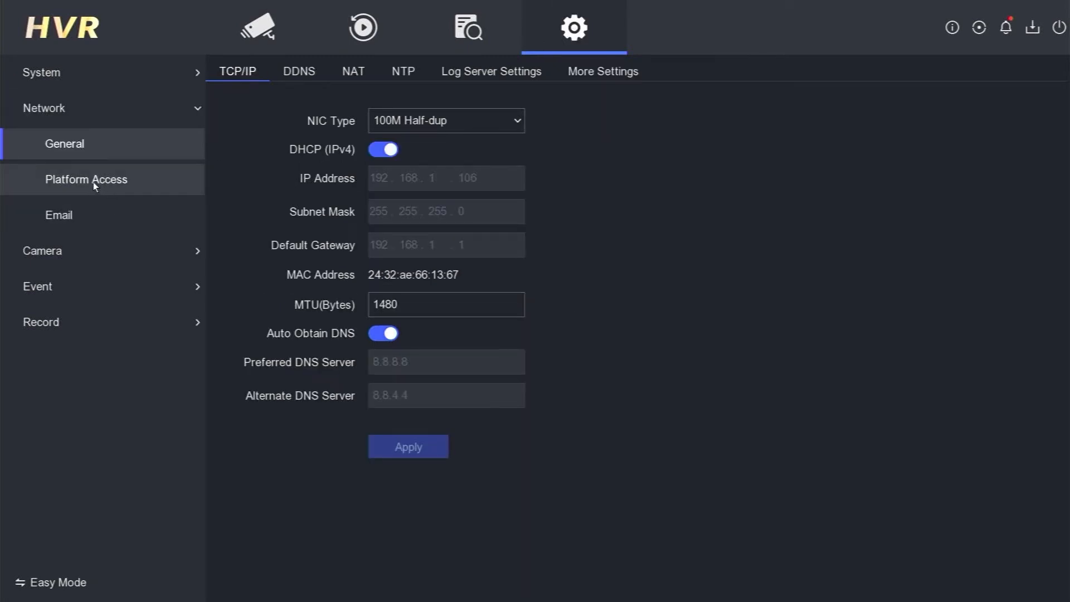
# Step: Unbind the recorder from its Hik-Connect account in Platform Access using the admin password
pyautogui.click(86, 178)
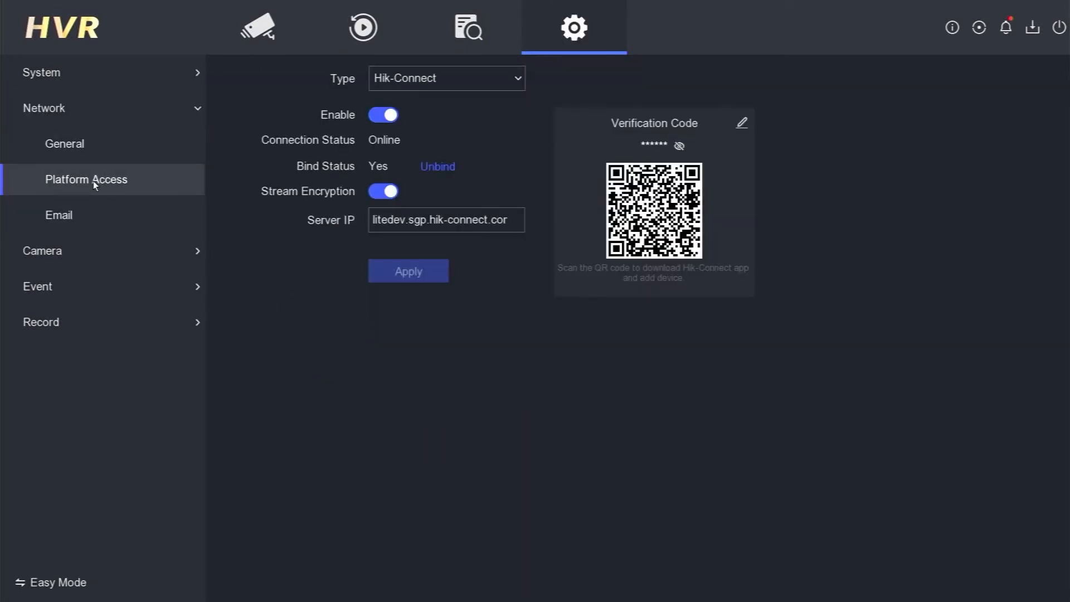
pyautogui.moveTo(425, 177)
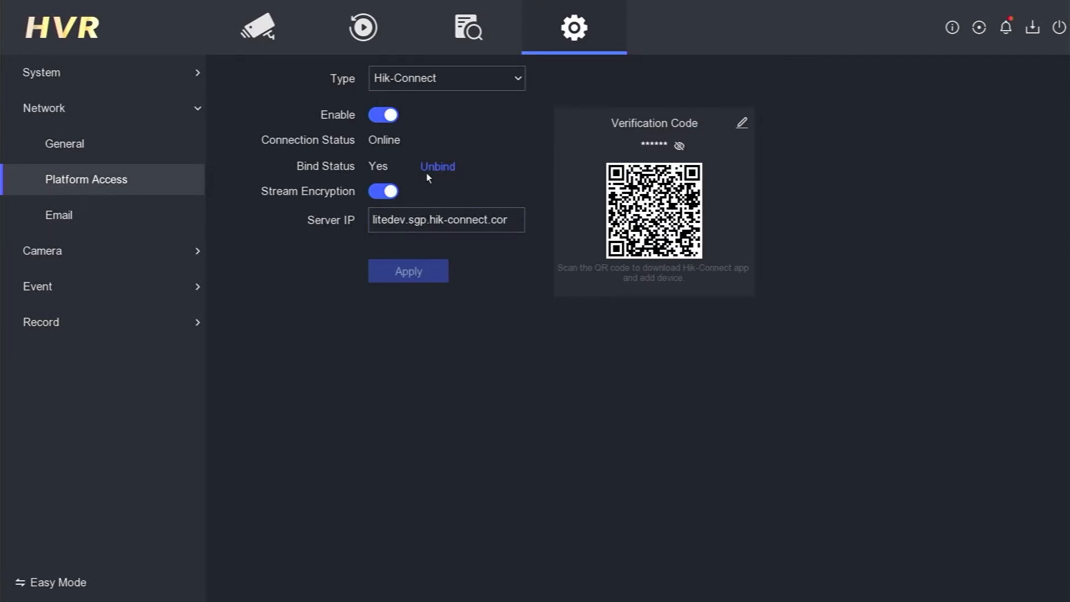
pyautogui.moveTo(380, 168)
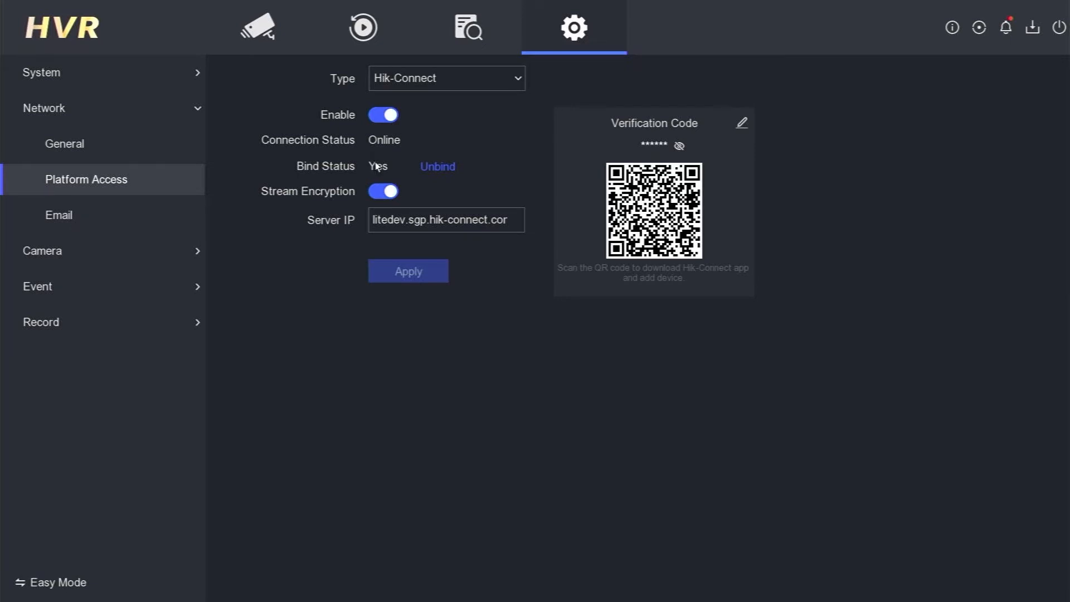
pyautogui.click(437, 166)
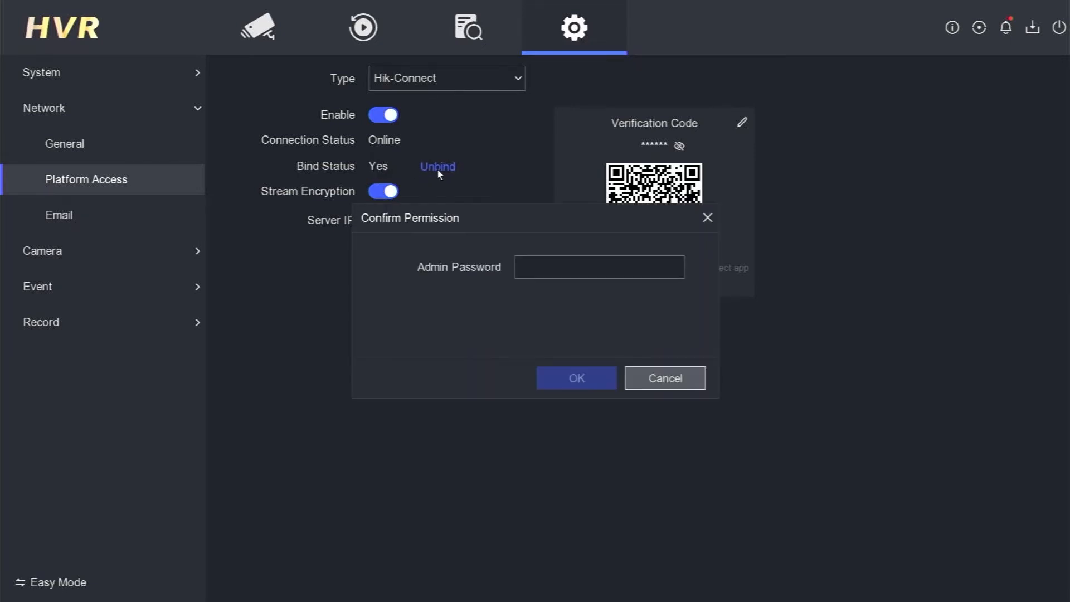
pyautogui.click(599, 266)
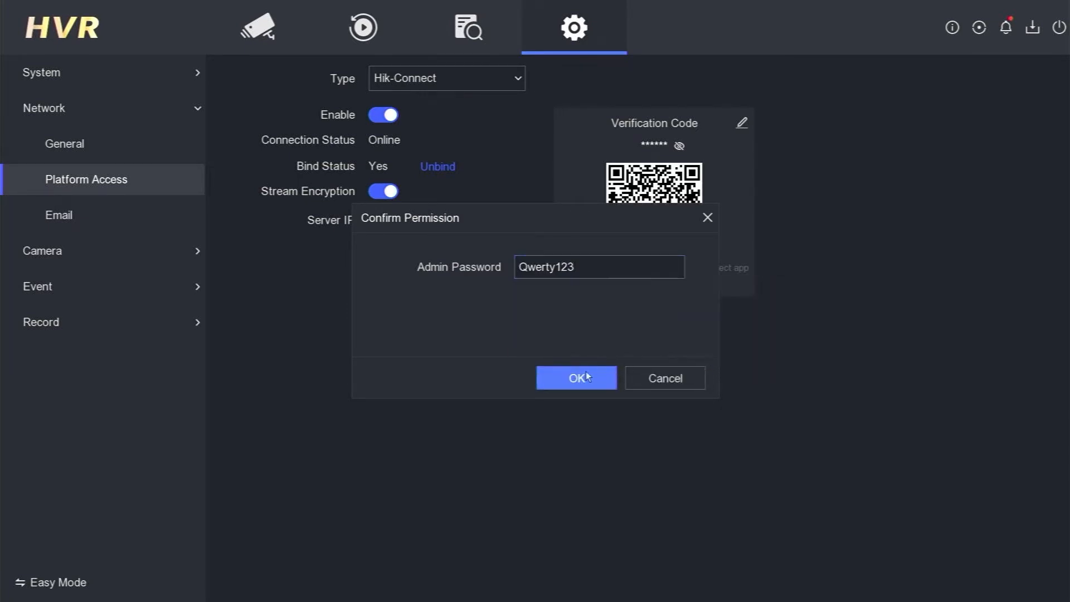
pyautogui.click(575, 378)
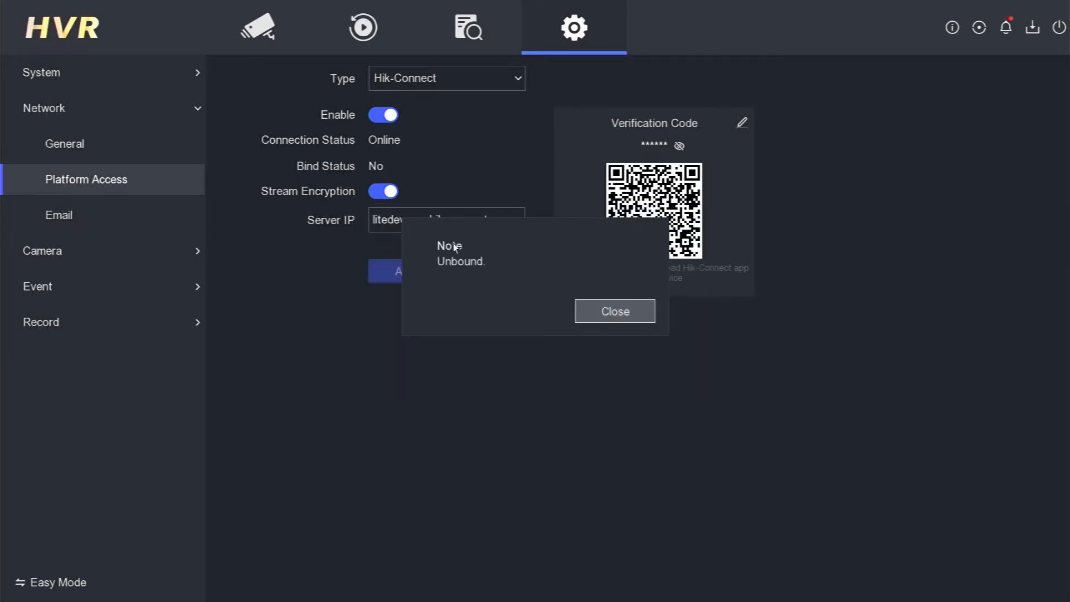
pyautogui.click(613, 311)
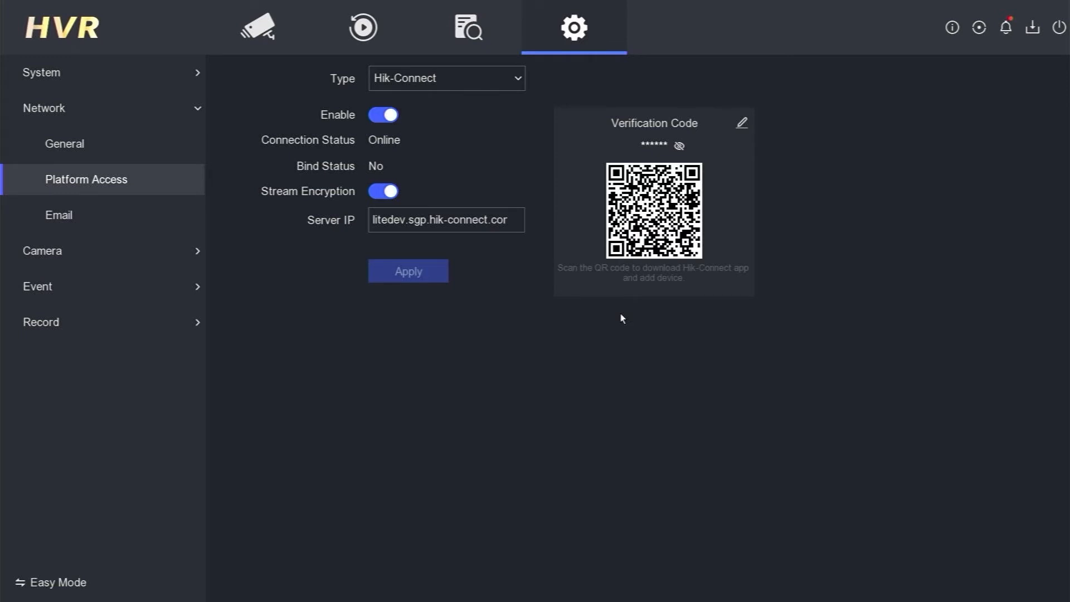
pyautogui.click(476, 14)
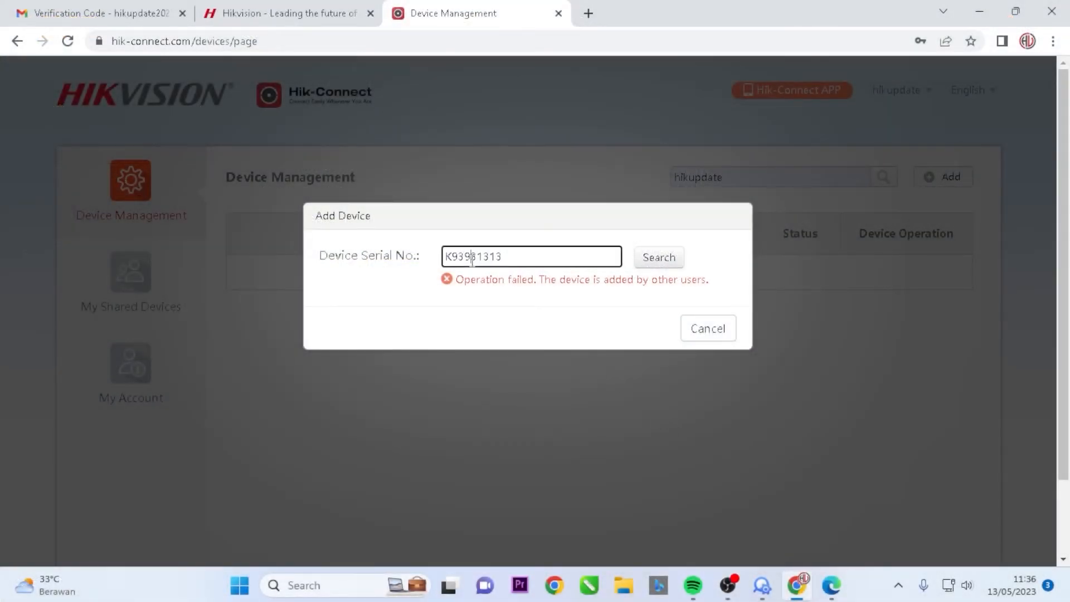
pyautogui.click(657, 258)
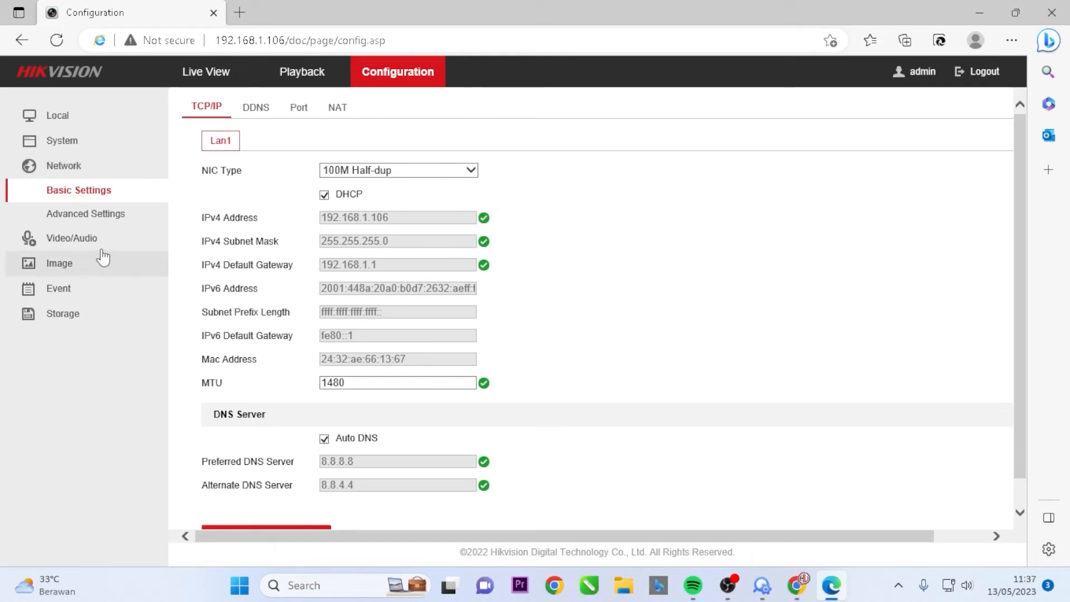
pyautogui.click(86, 213)
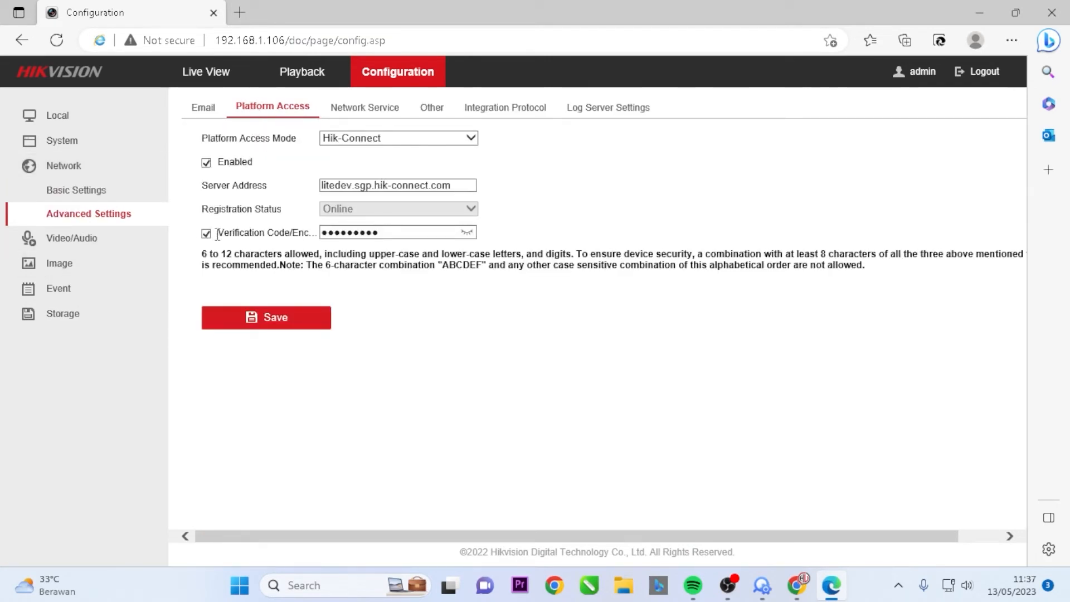
pyautogui.click(466, 232)
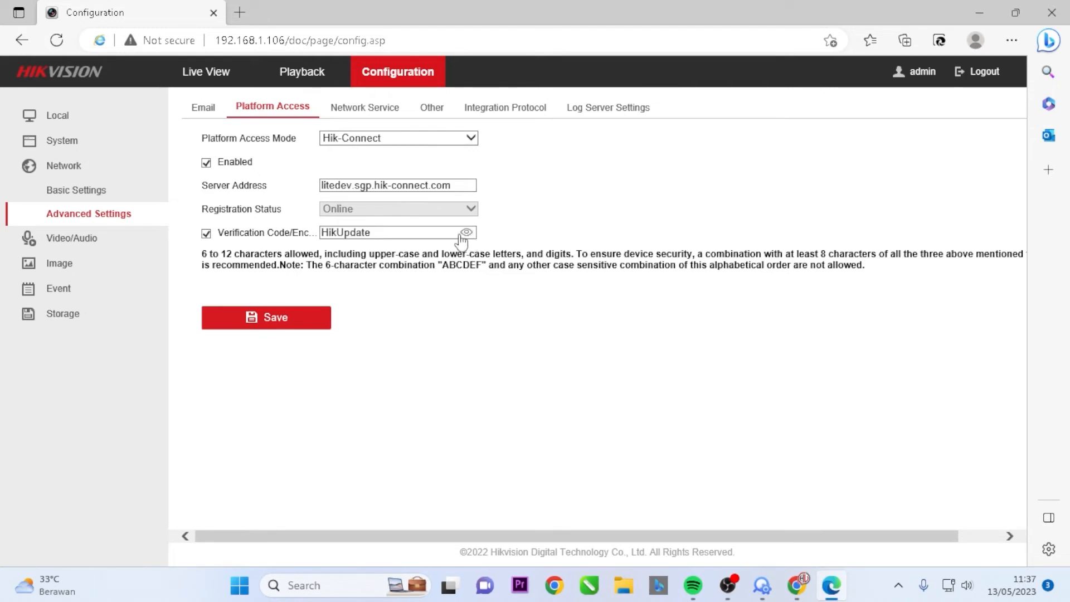
pyautogui.rightClick(376, 231)
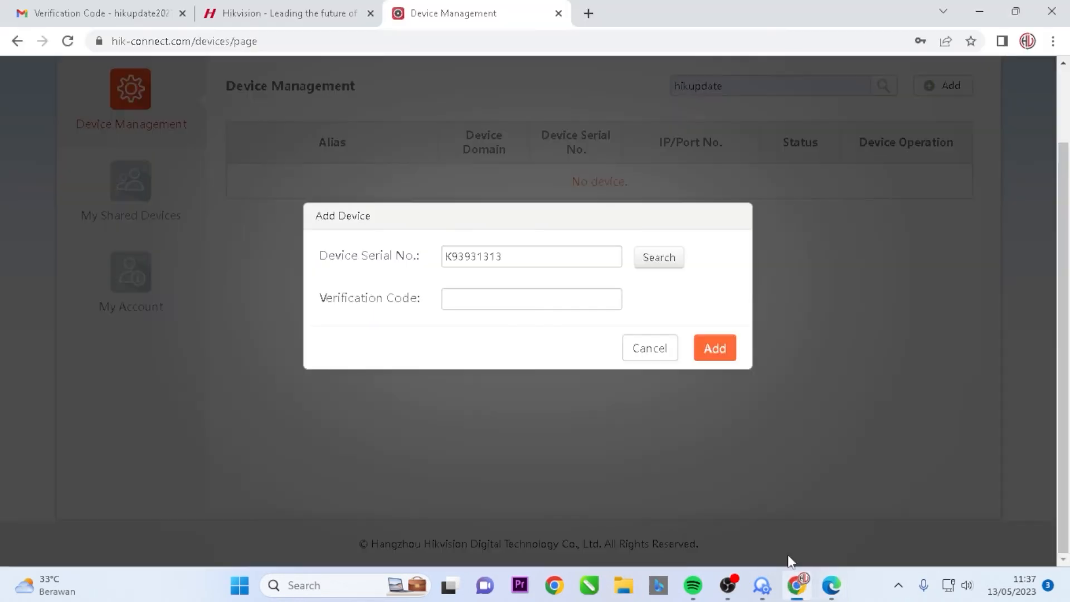
pyautogui.rightClick(531, 299)
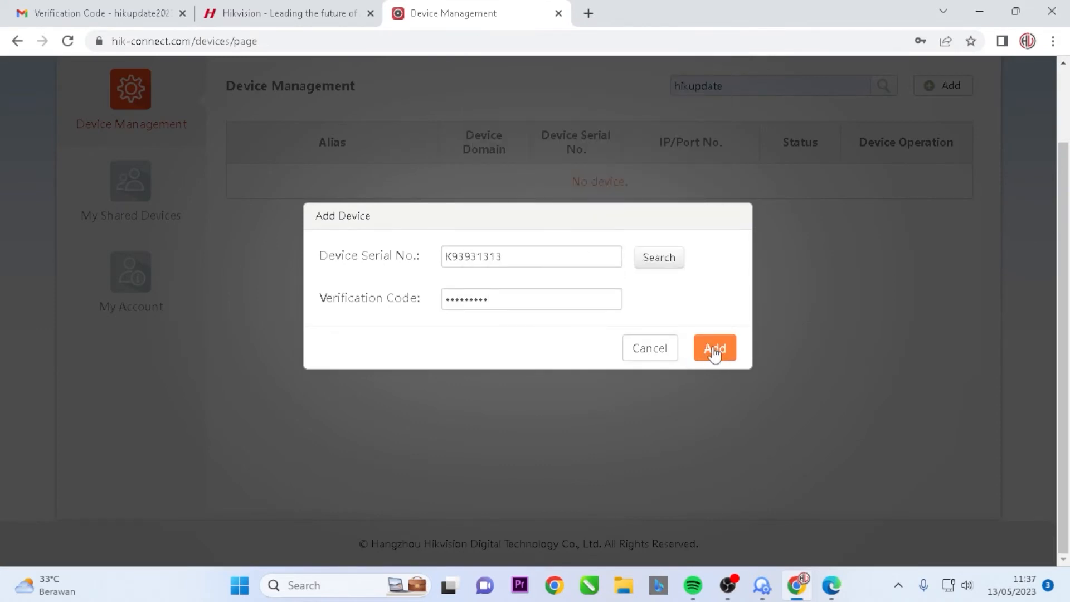
pyautogui.click(714, 347)
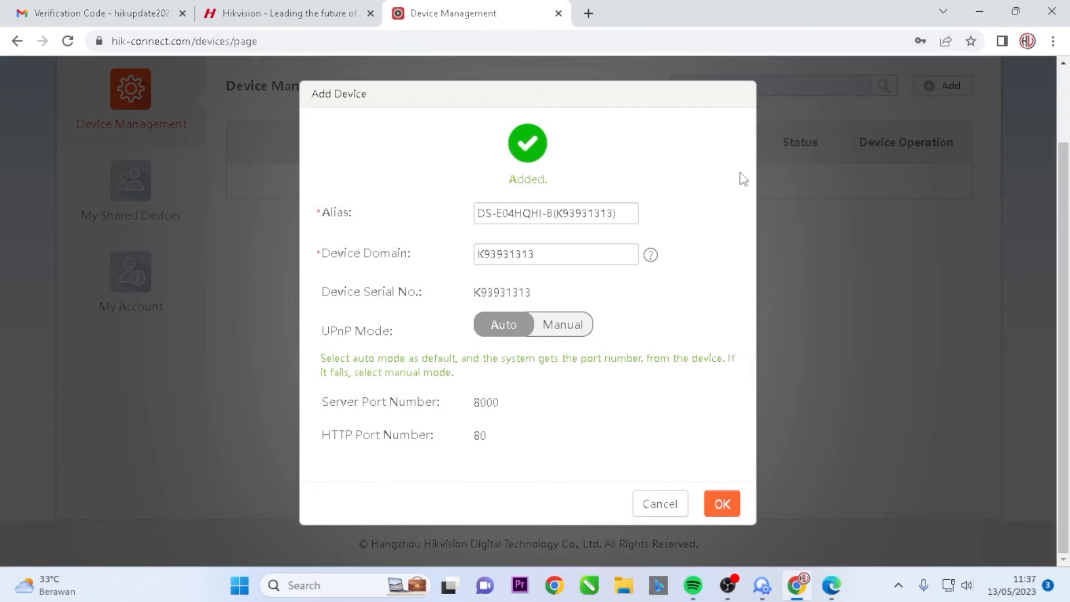
pyautogui.moveTo(619, 510)
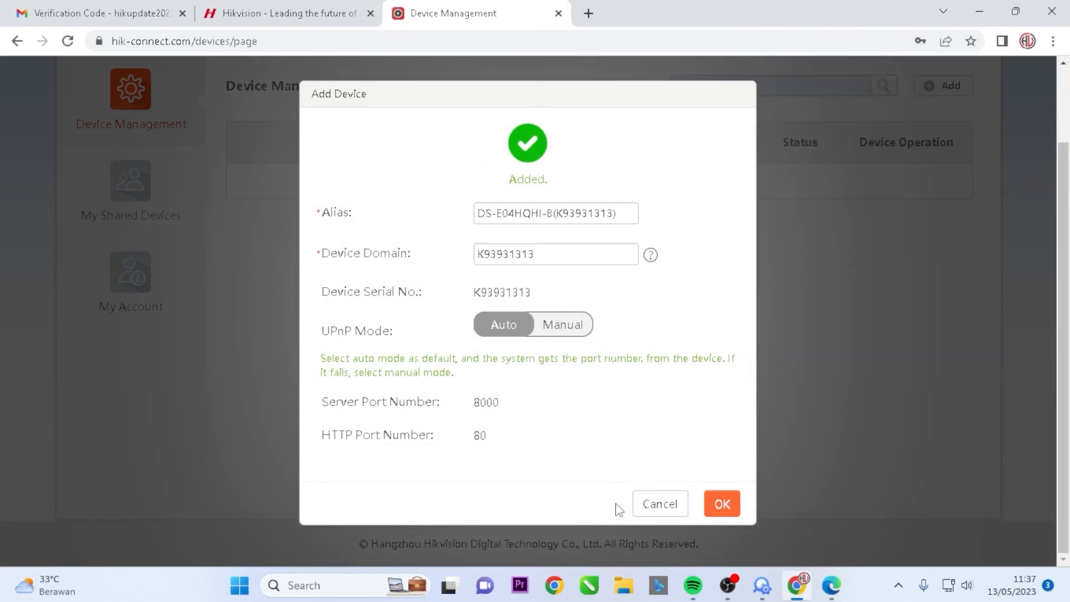
pyautogui.click(721, 504)
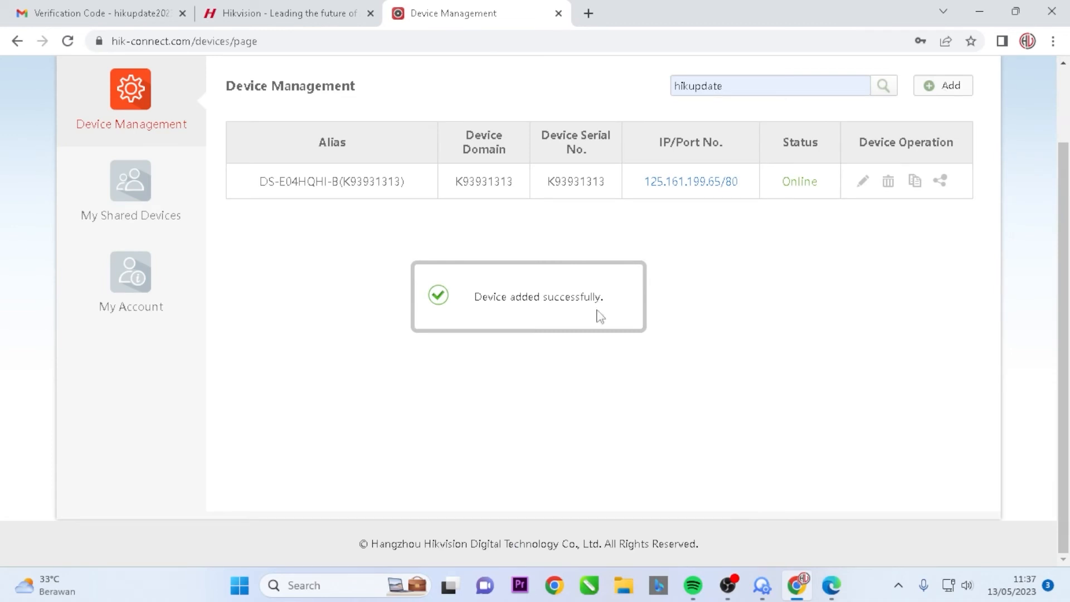